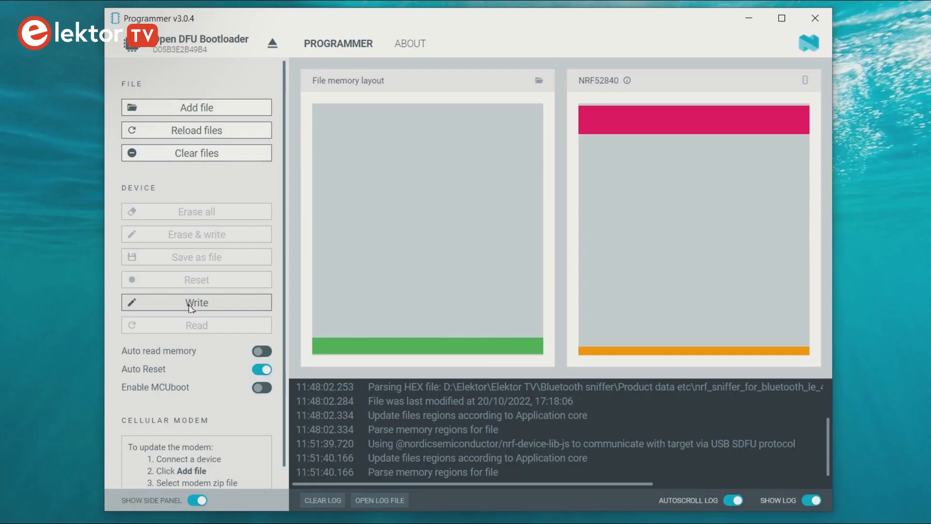
# Write the nRF Sniffer for Bluetooth LE firmware to the nRF52840 dongle
pyautogui.click(196, 301)
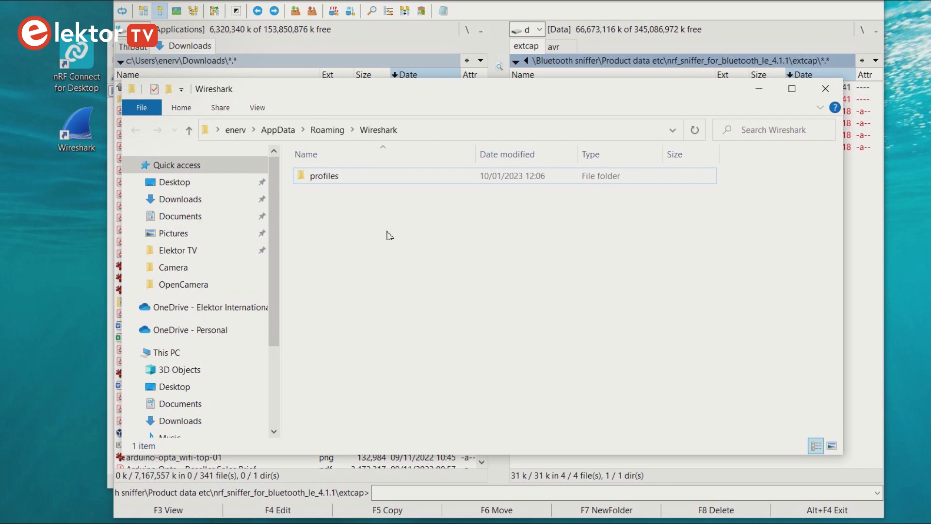
# Paste the copied sniffer files into AppData\Roaming\Wireshark next to the profiles folder
pyautogui.rightClick(388, 236)
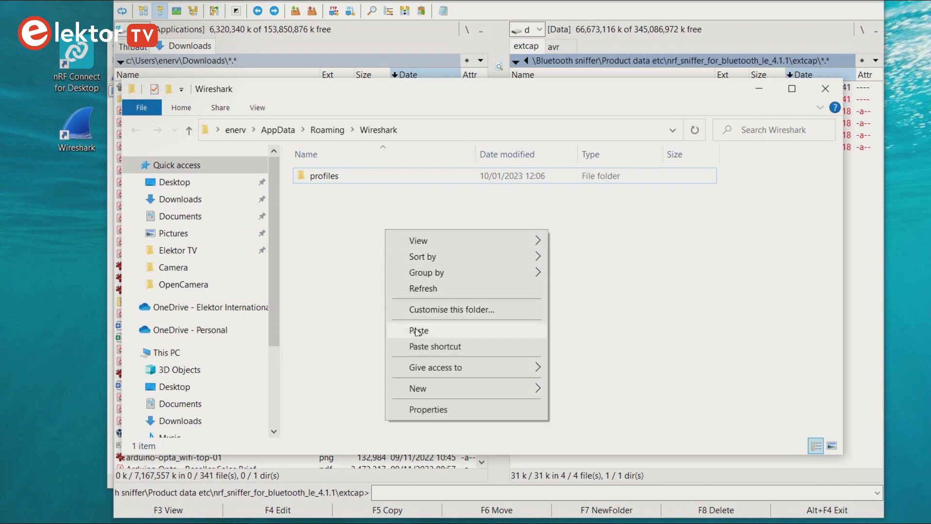
pyautogui.click(418, 331)
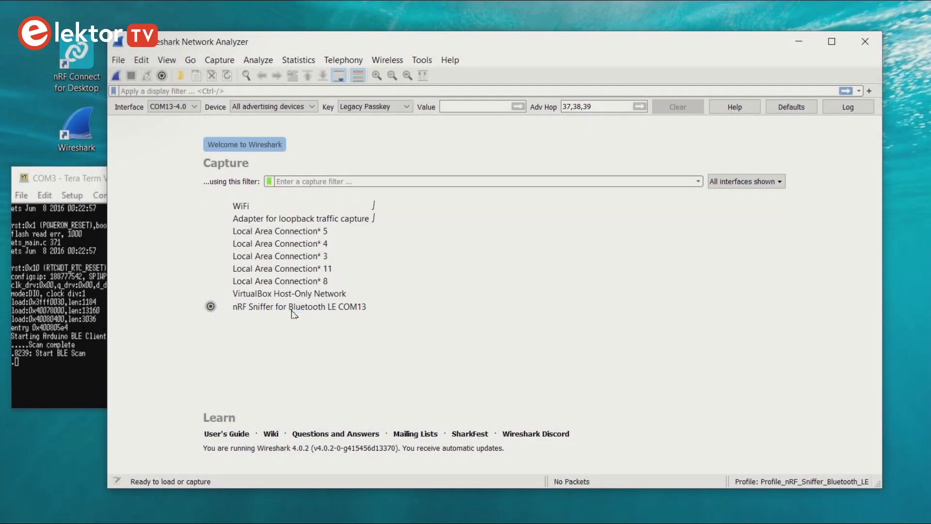
# Capture from the 'nRF Sniffer for Bluetooth LE COM13' interface
pyautogui.click(299, 307)
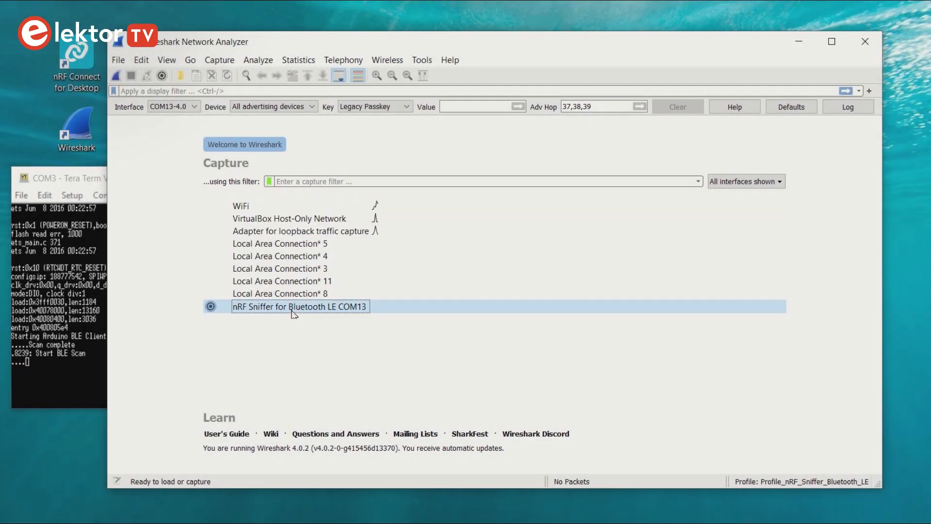
pyautogui.click(116, 76)
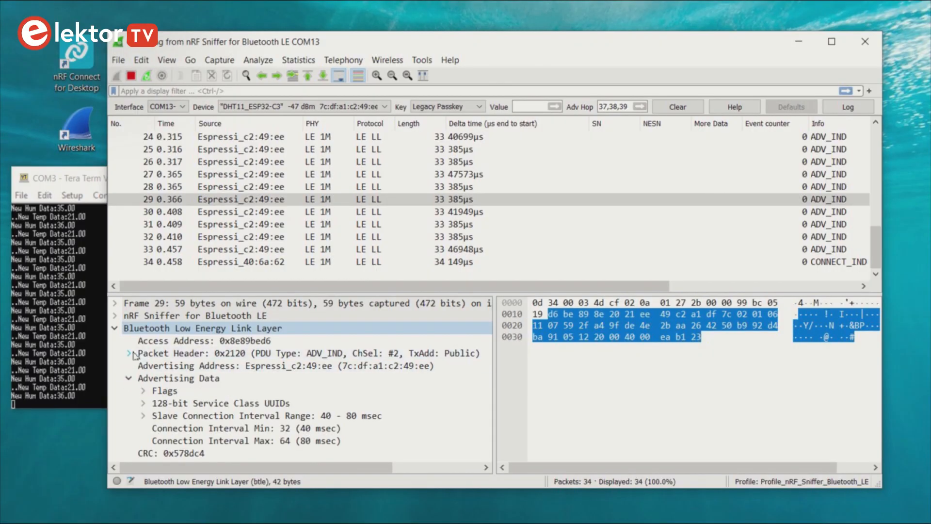
# Inspect the advertising packet's header and PDU Type, then packet 1125's length byte
pyautogui.click(129, 352)
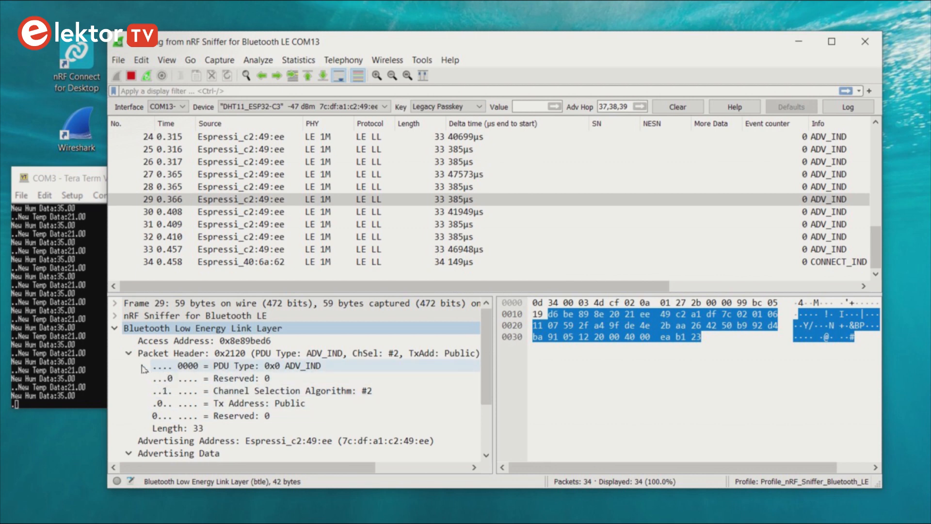
pyautogui.click(128, 352)
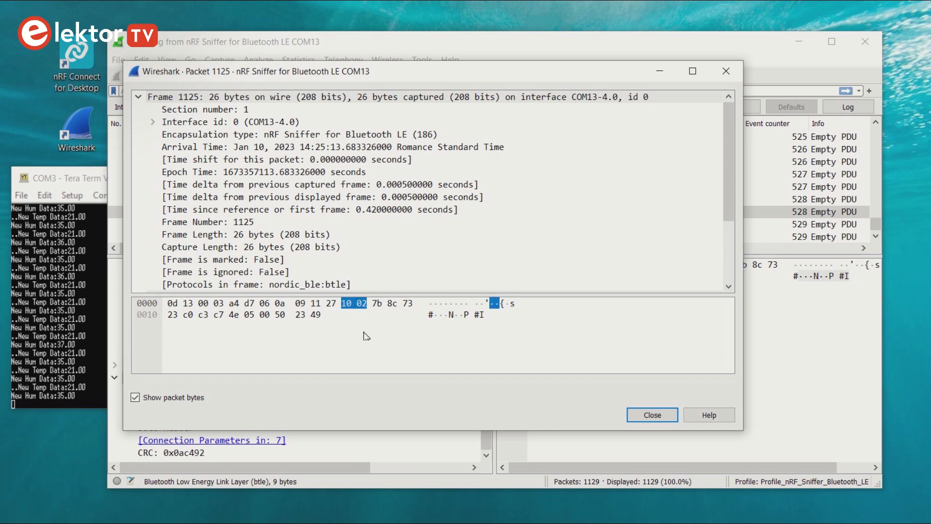
pyautogui.click(265, 315)
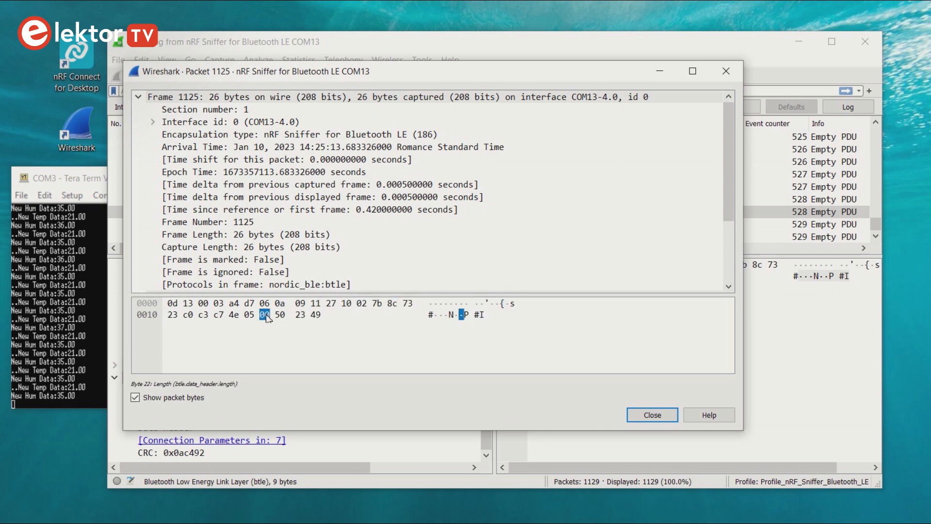
pyautogui.click(651, 415)
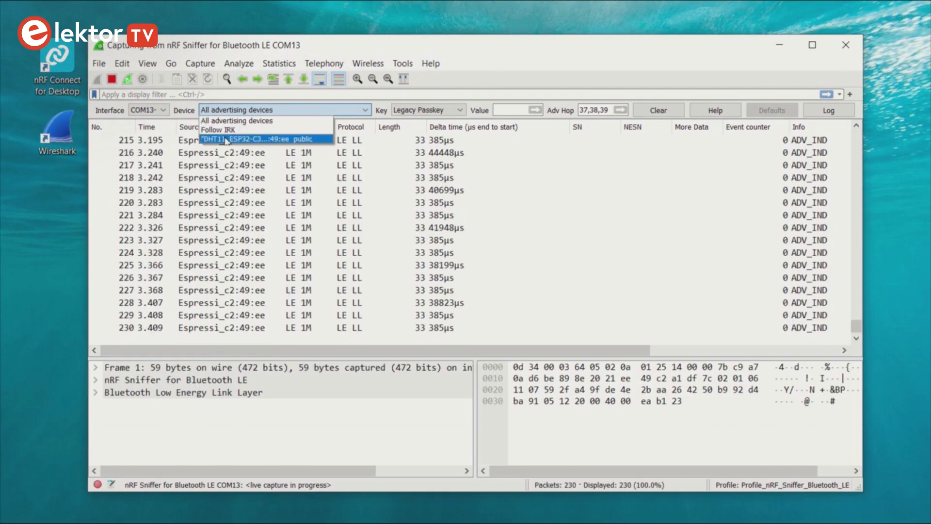
# Follow DHT11_ESP32-C3, stop the capture, and select last packet 1500
pyautogui.click(256, 140)
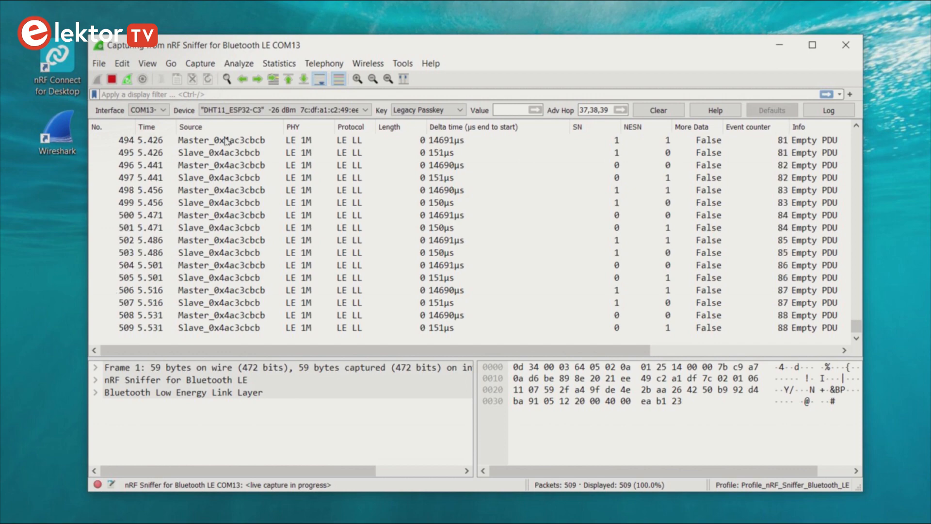
pyautogui.click(219, 252)
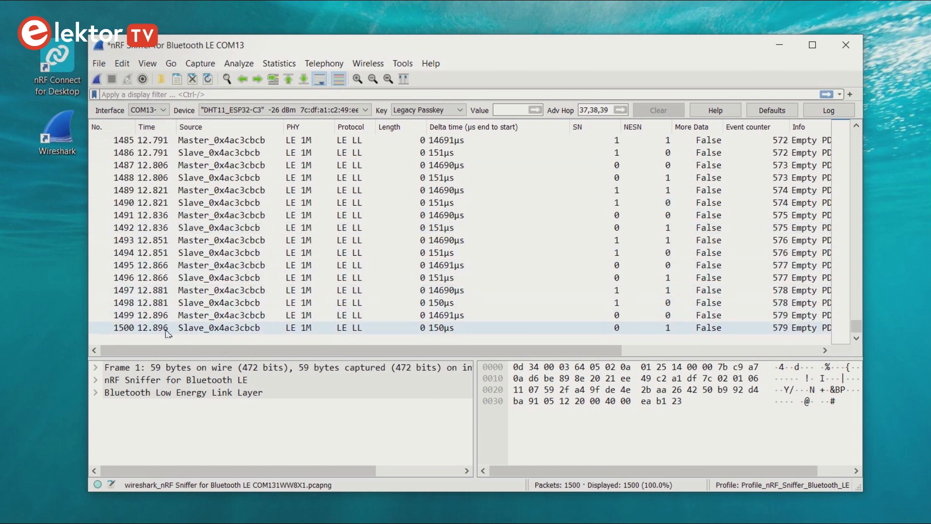
pyautogui.click(178, 327)
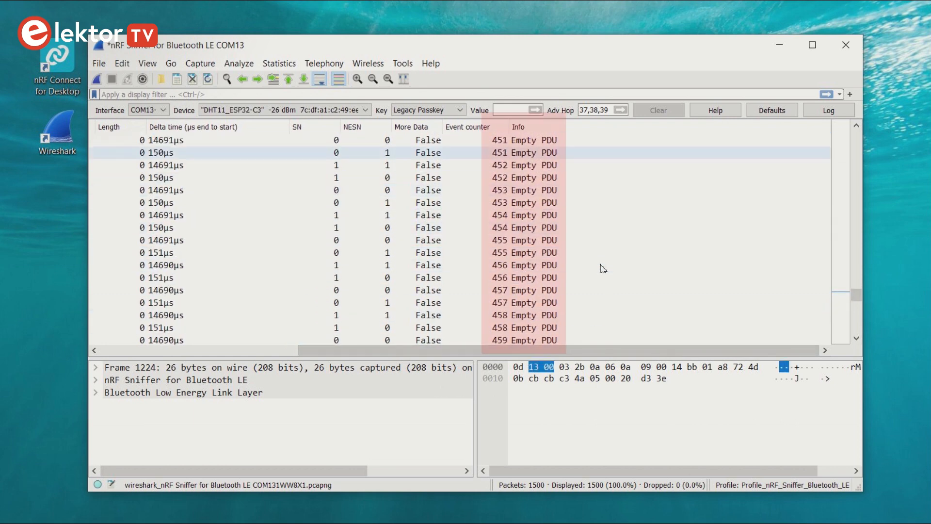
# Scroll to a Rcvd Handle Value Notification row and select it
pyautogui.scroll(-3)
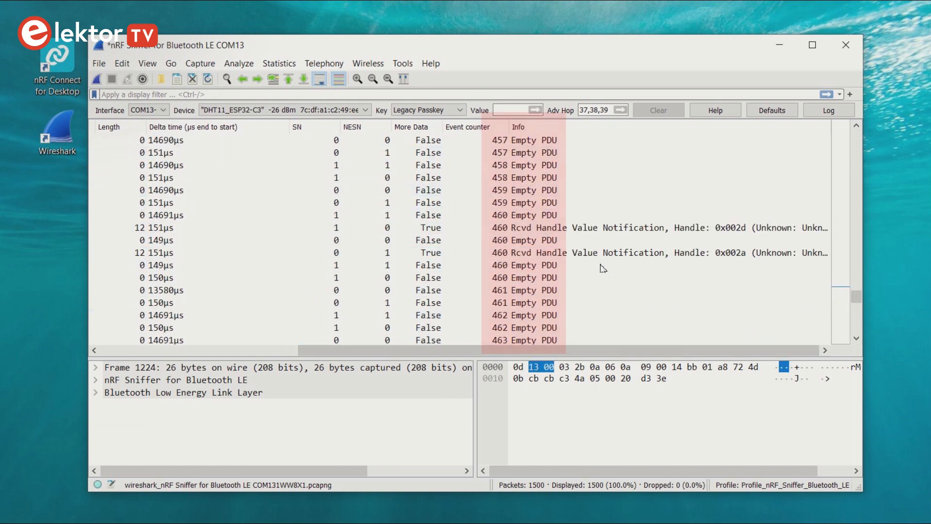
pyautogui.click(593, 227)
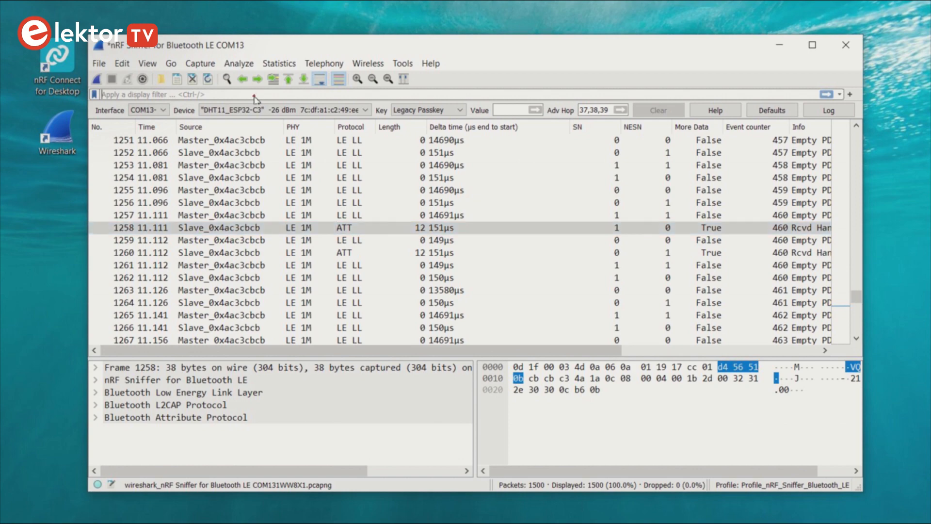
# Apply the btatt display filter to show 46 of 1500 packets
pyautogui.write('b')
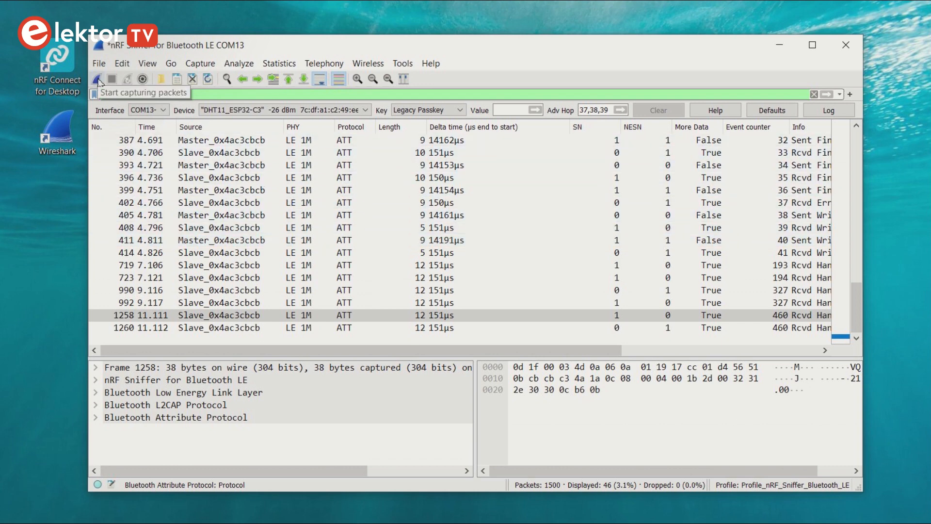
# Start a new capture and answer the Unsaved packets prompt
pyautogui.click(98, 78)
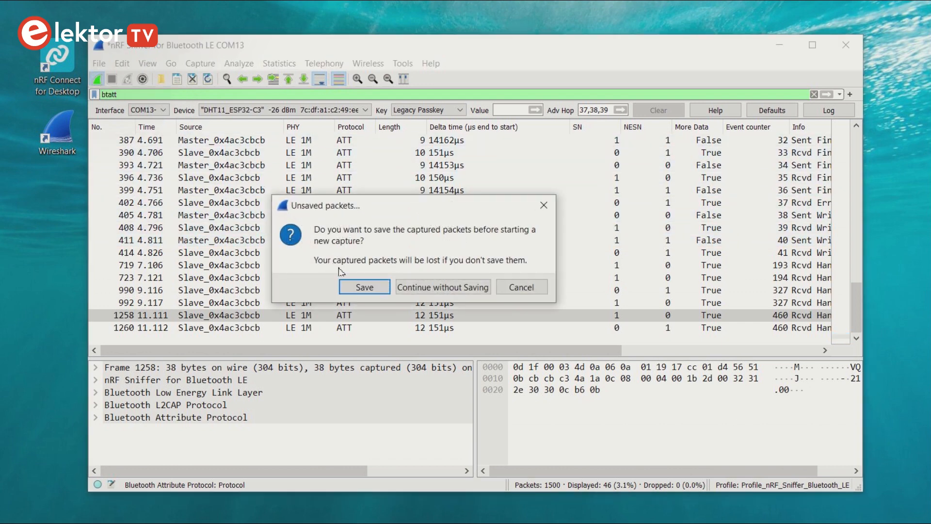
pyautogui.click(442, 287)
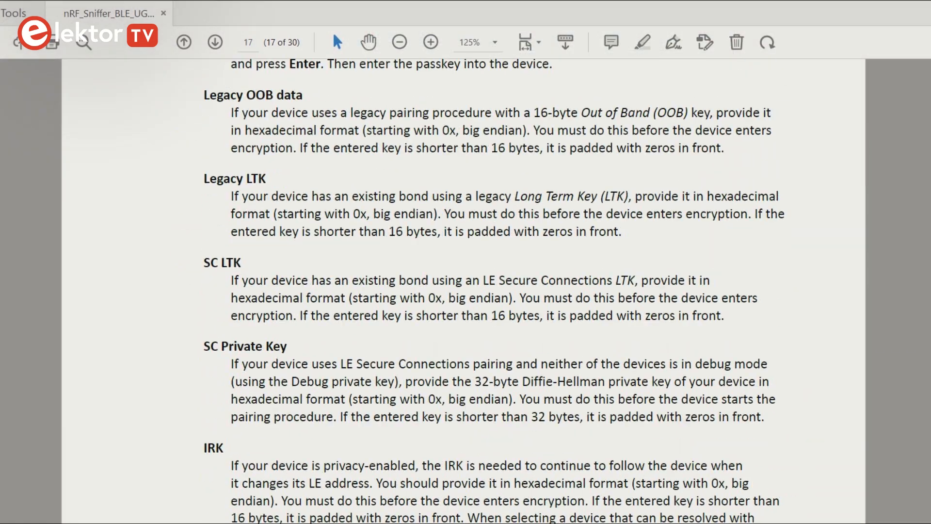
# Go to page 18 of the nRF Sniffer user guide
pyautogui.click(214, 42)
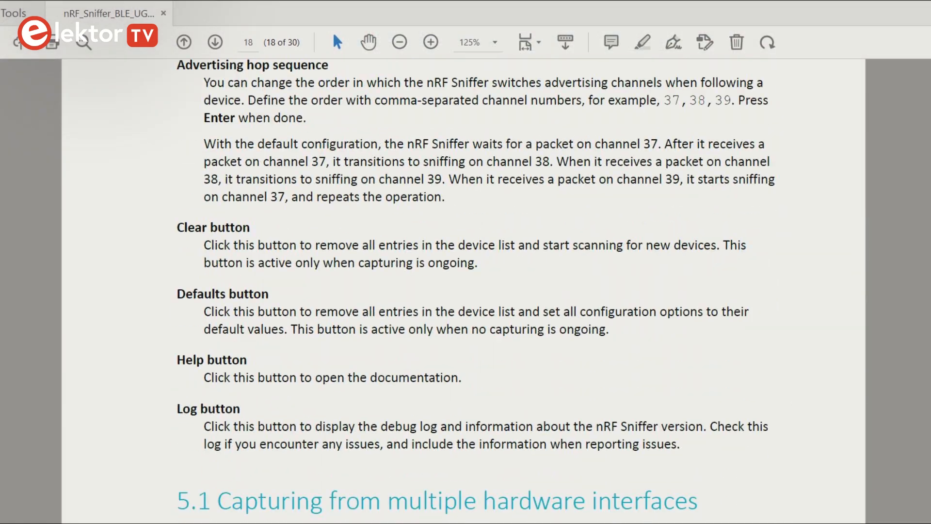